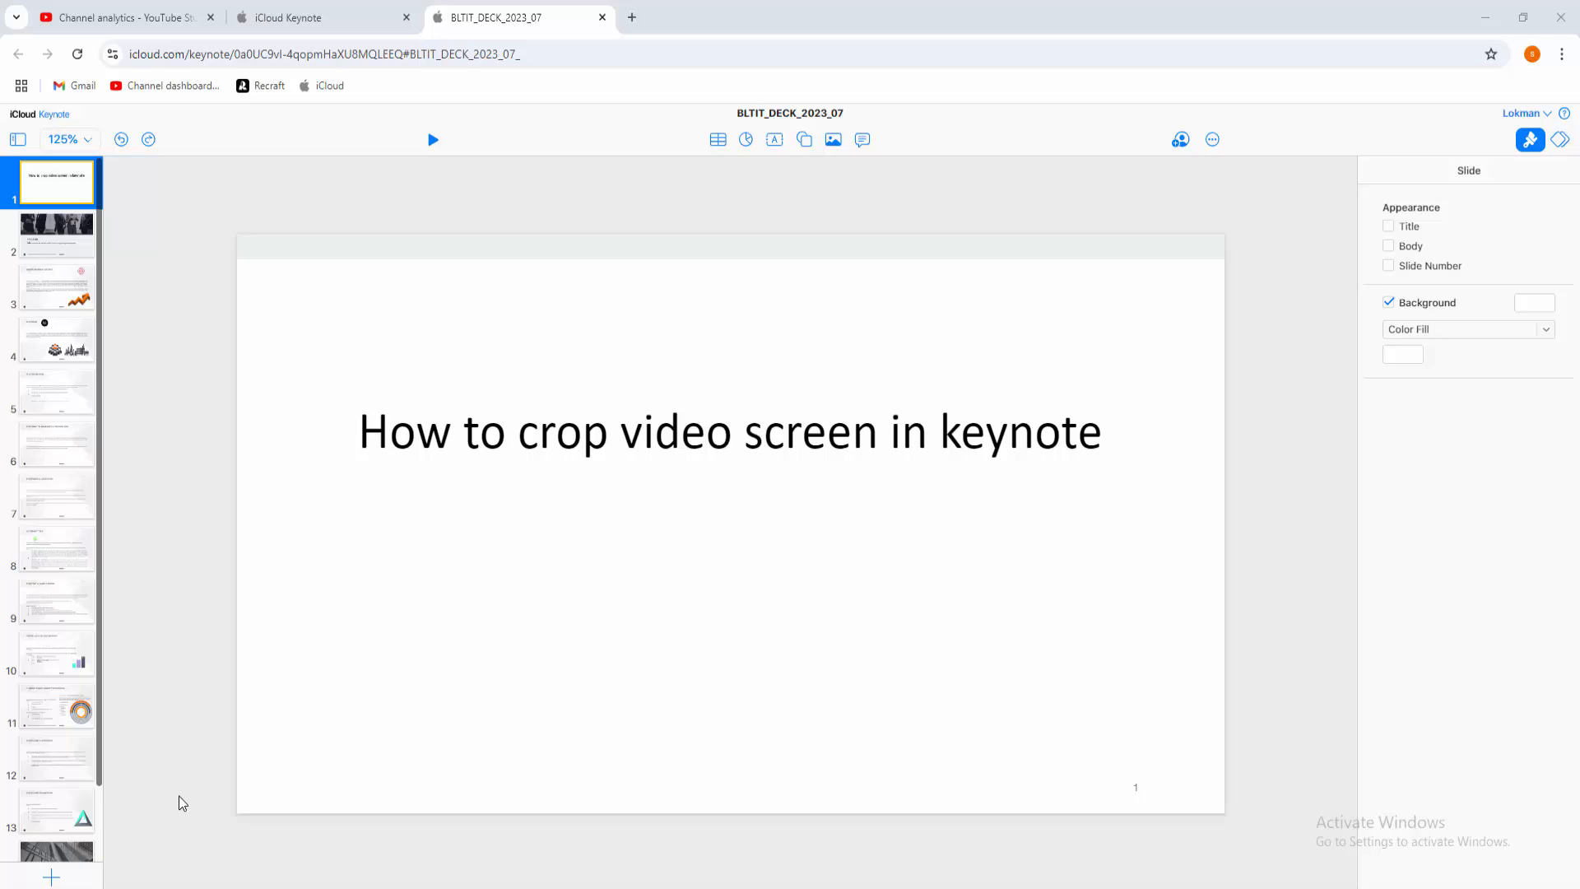
pyautogui.moveTo(74, 482)
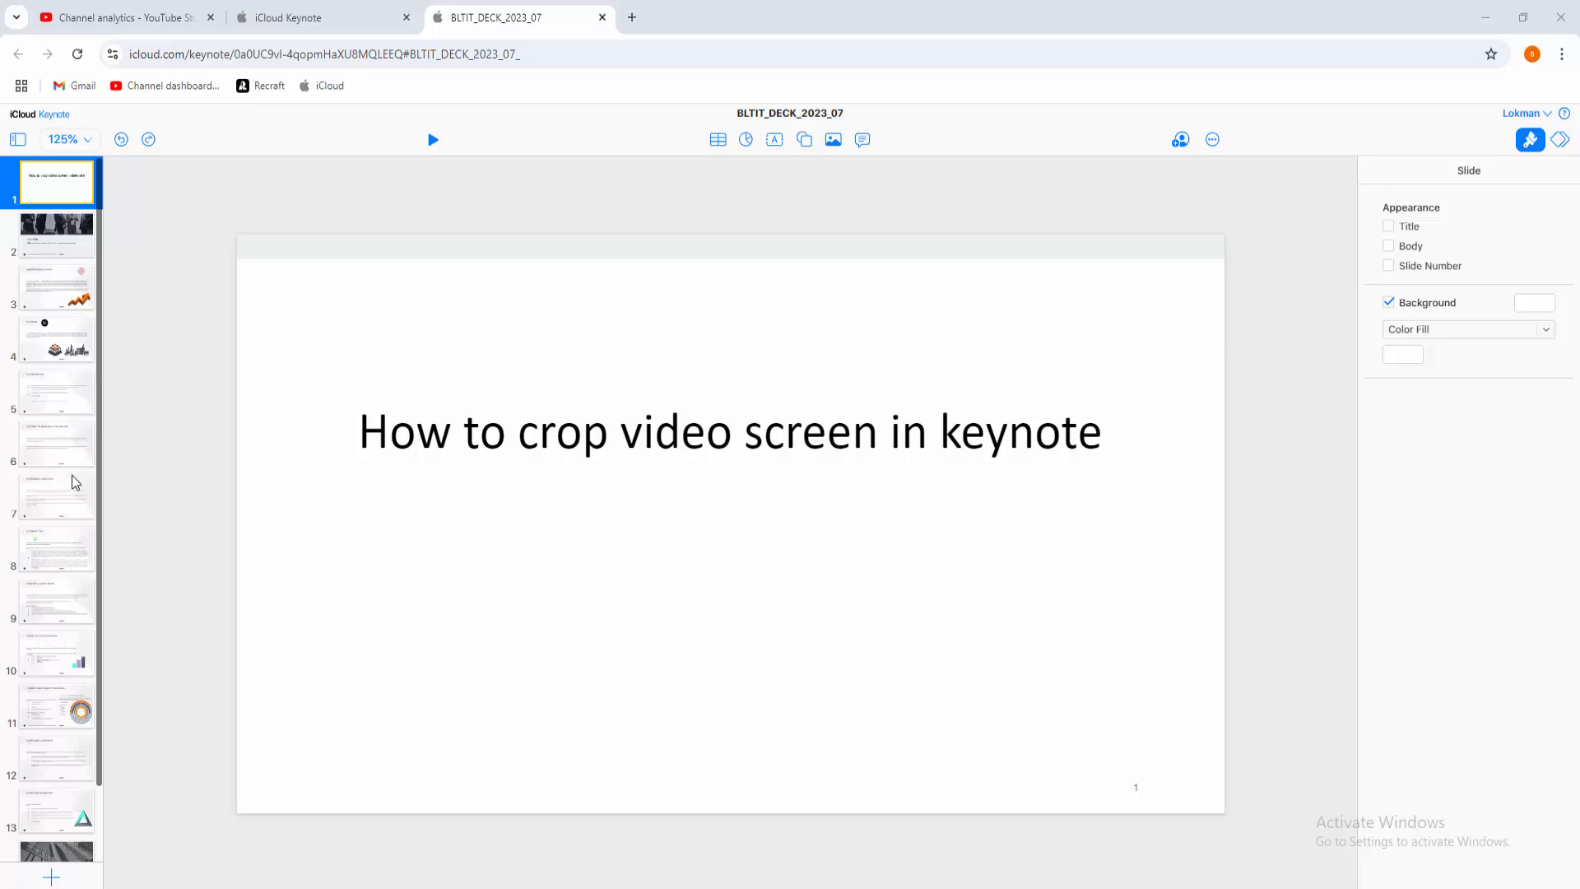
# Review slide 8 and the Preamble slide, then add a new blank slide after it
pyautogui.click(57, 548)
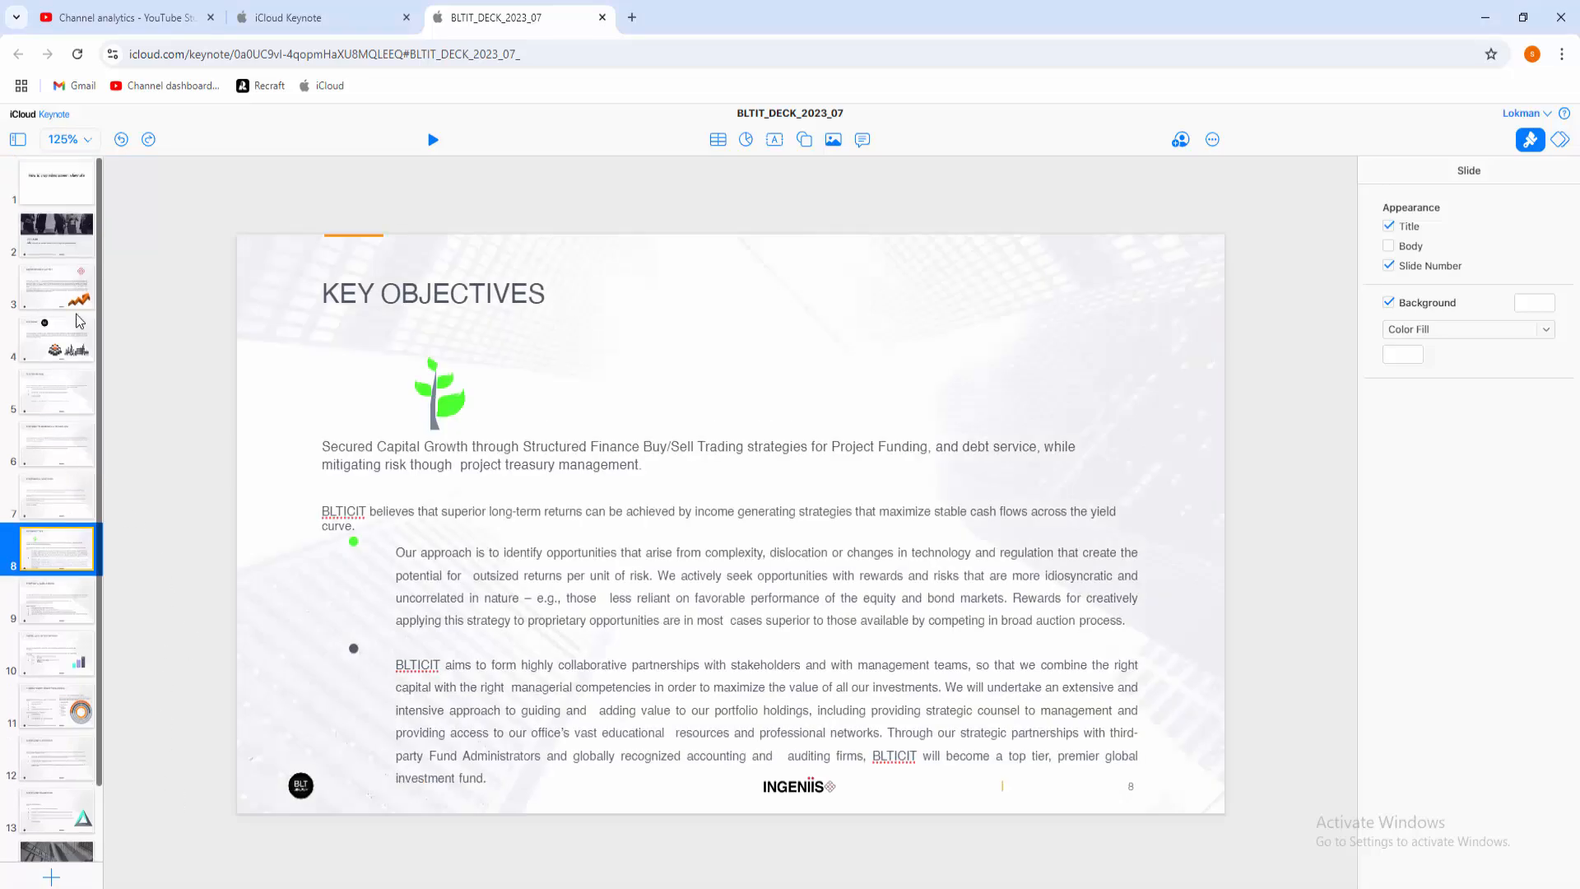
pyautogui.click(57, 229)
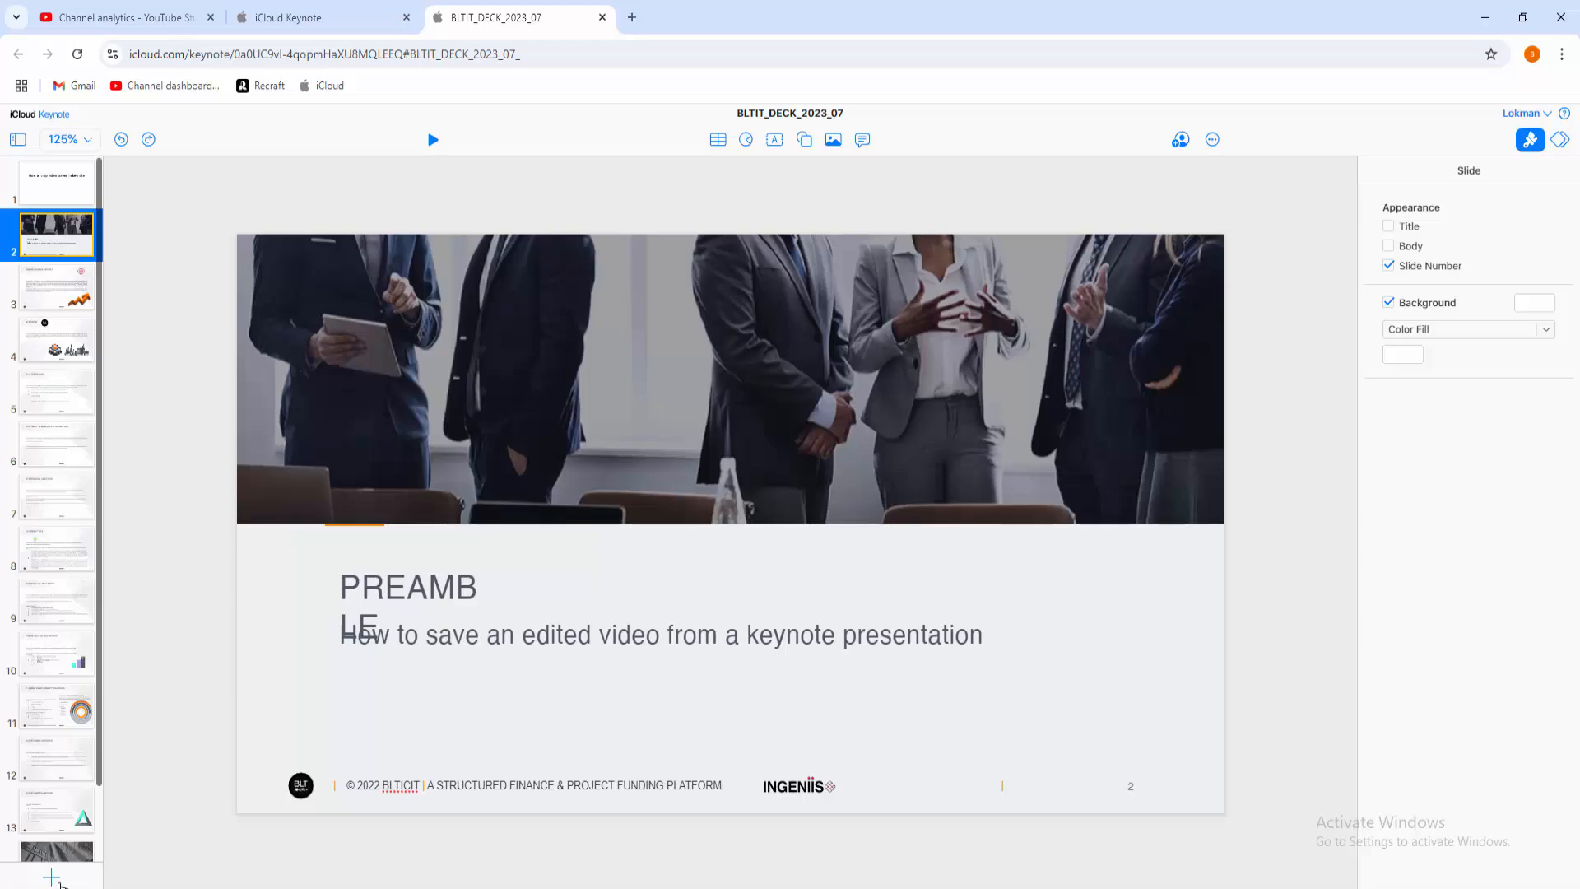
pyautogui.click(52, 875)
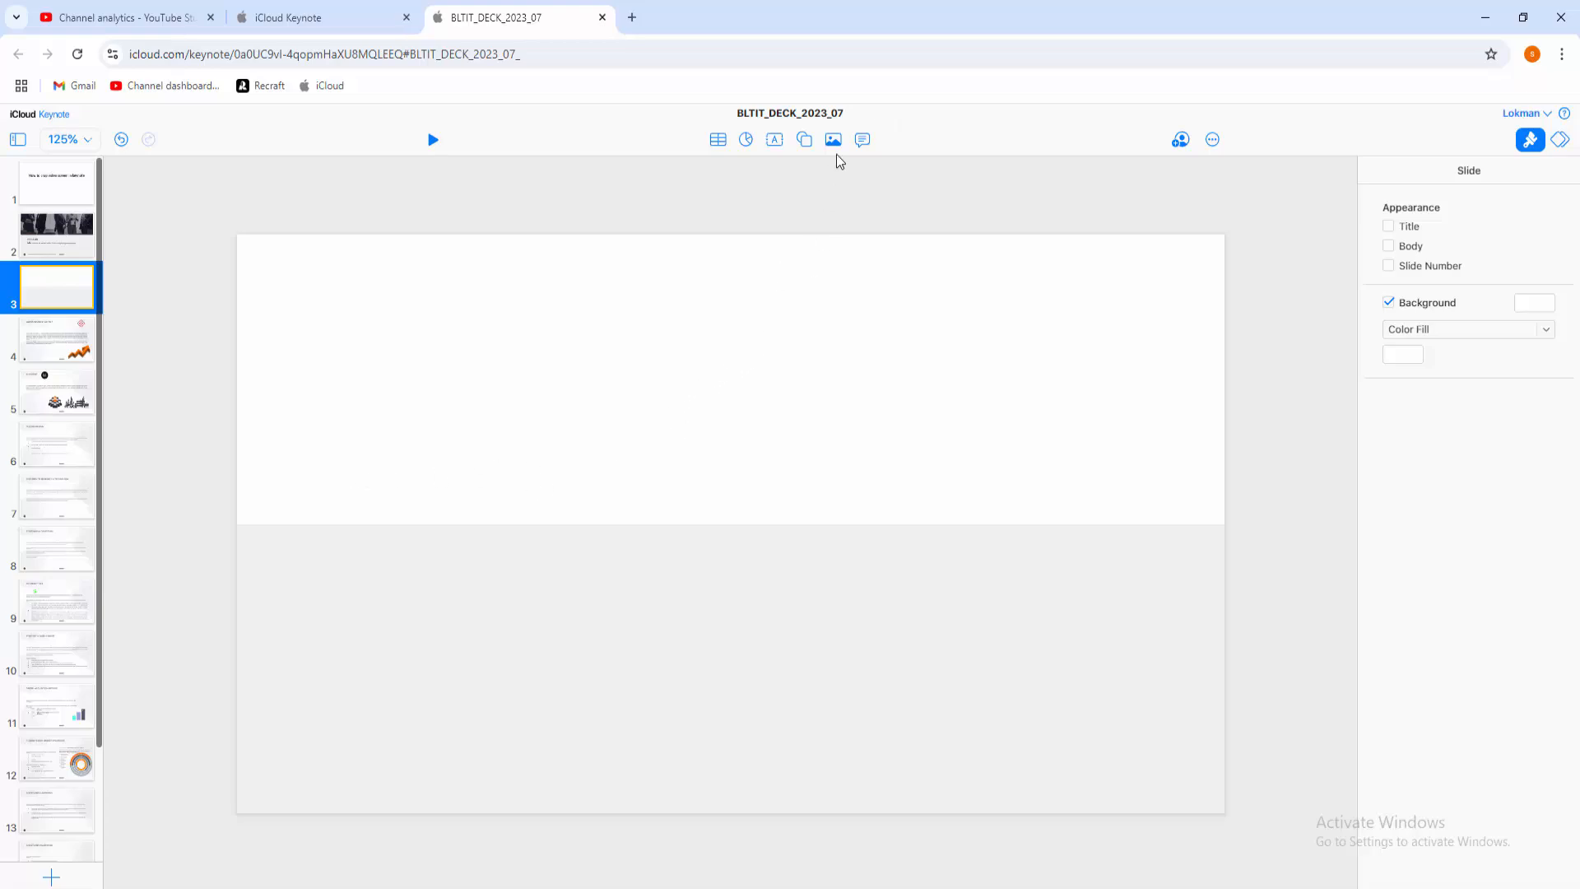
# Start inserting a media file from the computer via the Media menu's Choose Media option
pyautogui.click(832, 139)
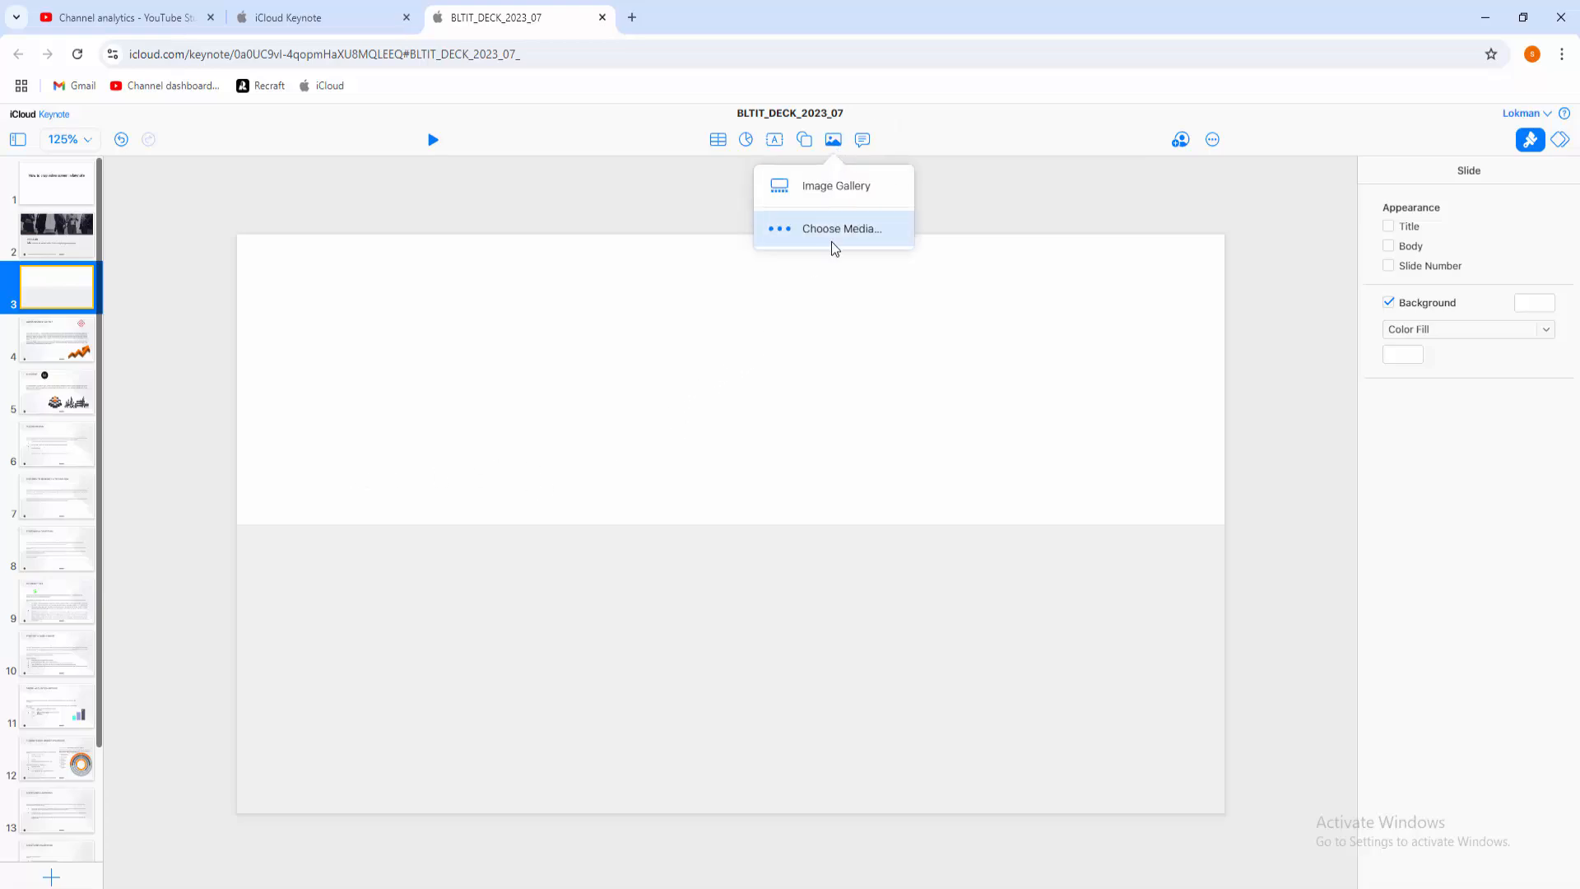
pyautogui.click(840, 228)
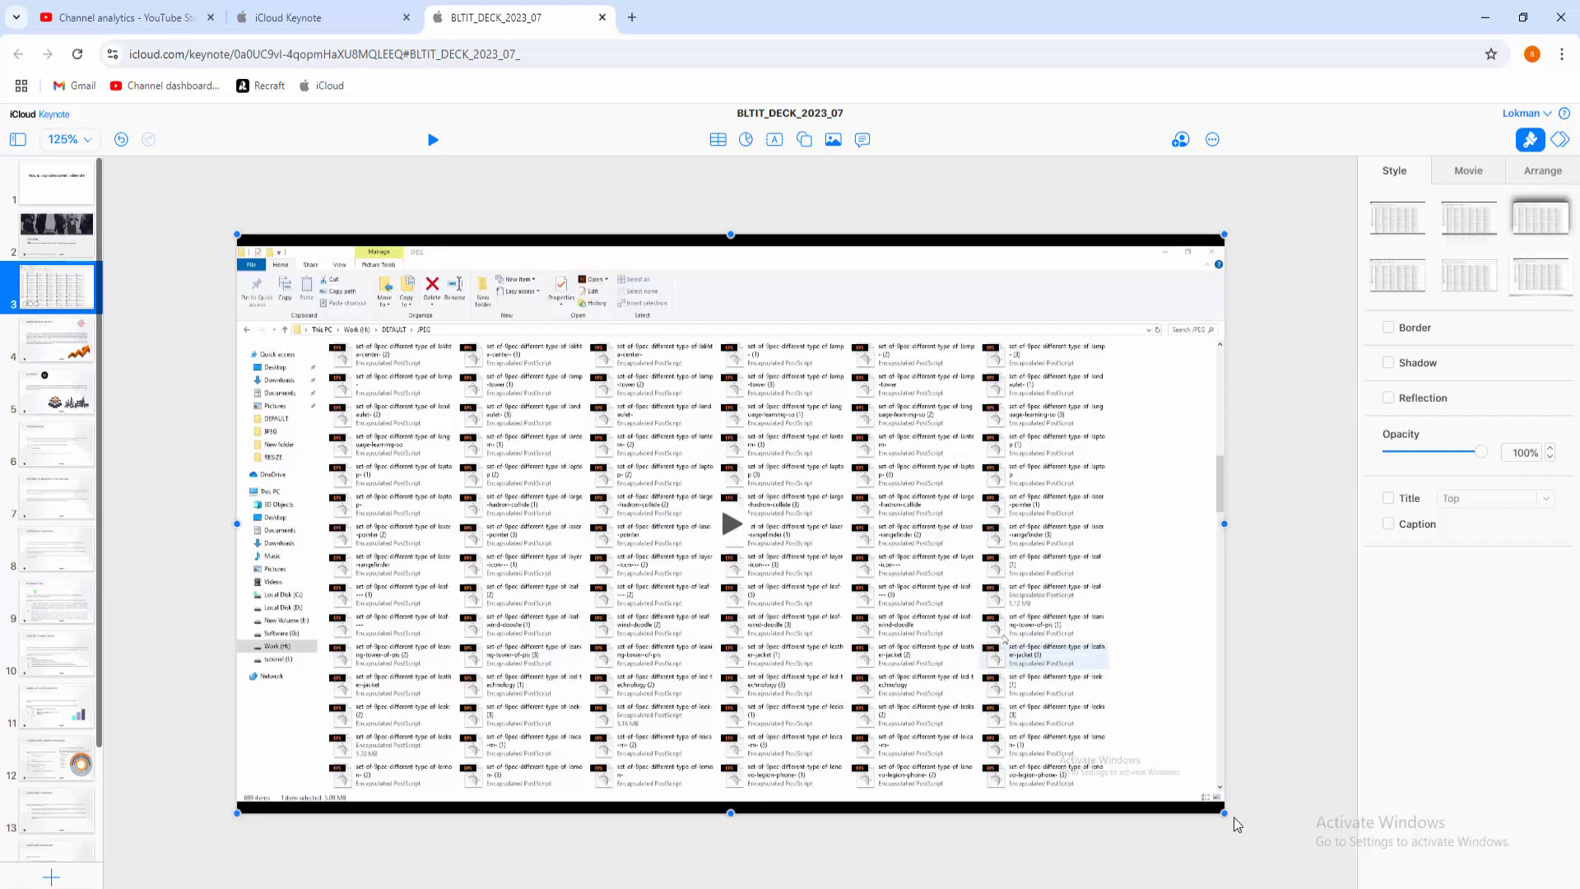
pyautogui.moveTo(1231, 818)
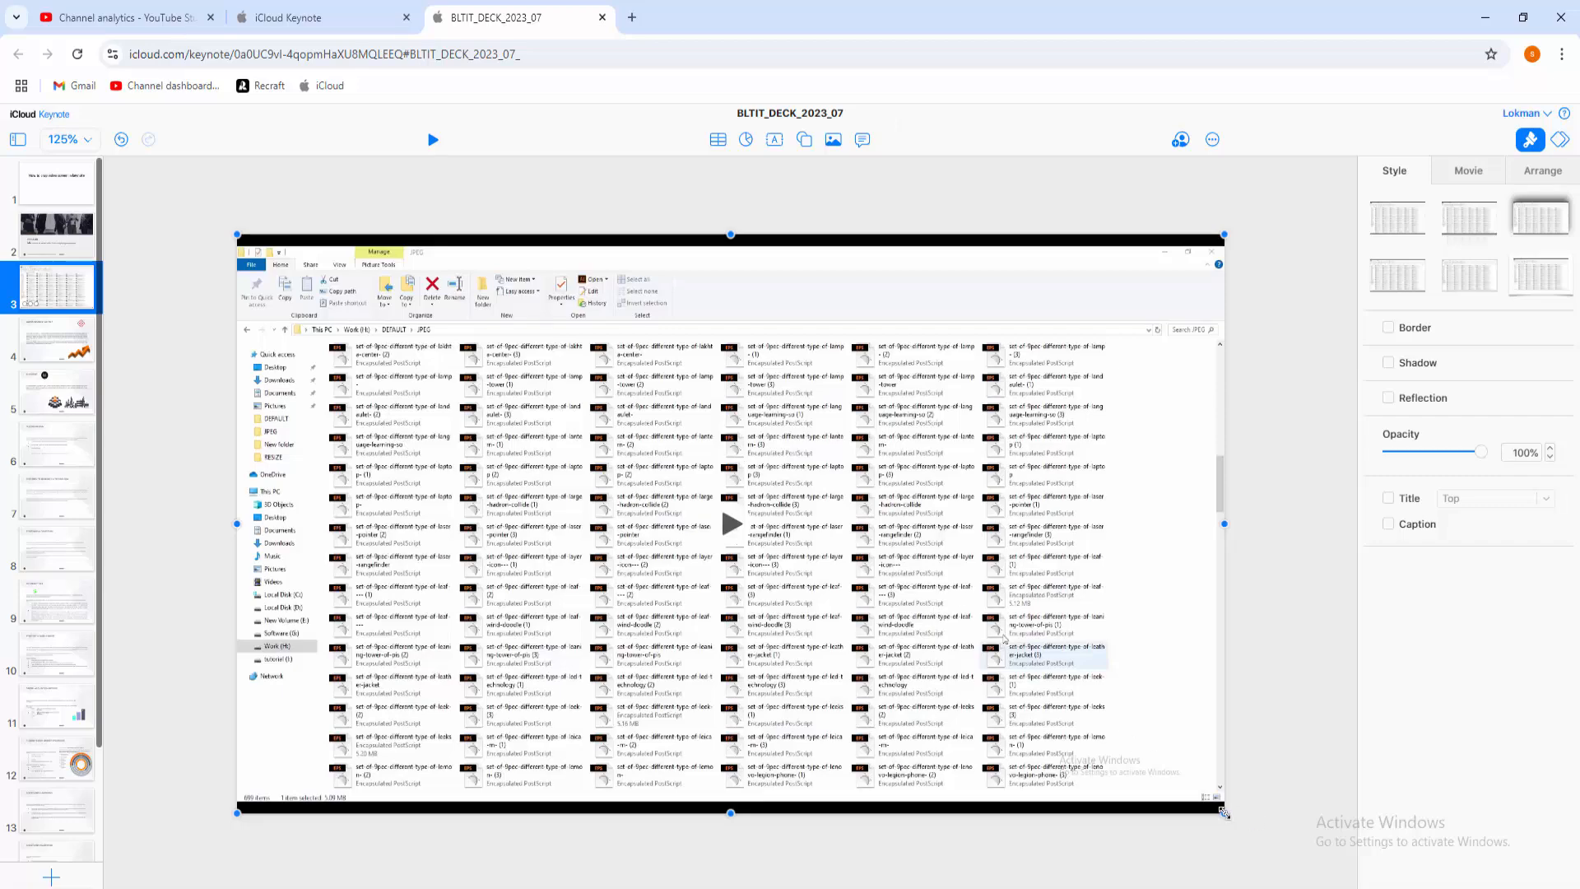
# Show the DEMO VIDEO.mp4 movie's playback settings, then its Arrange size and position settings
pyautogui.click(1467, 170)
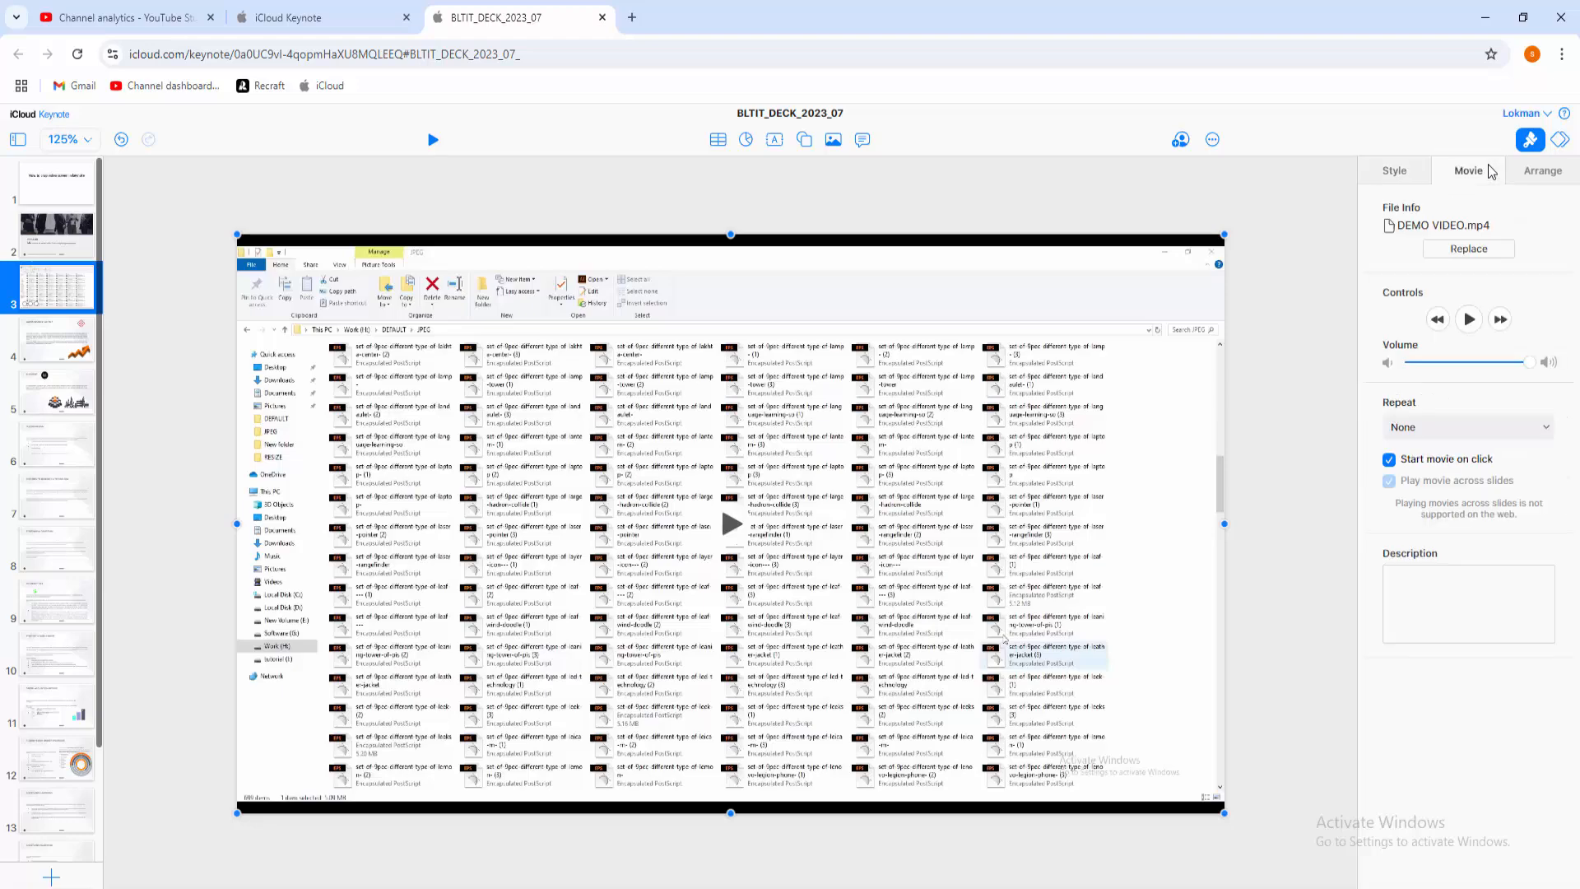
pyautogui.click(1541, 171)
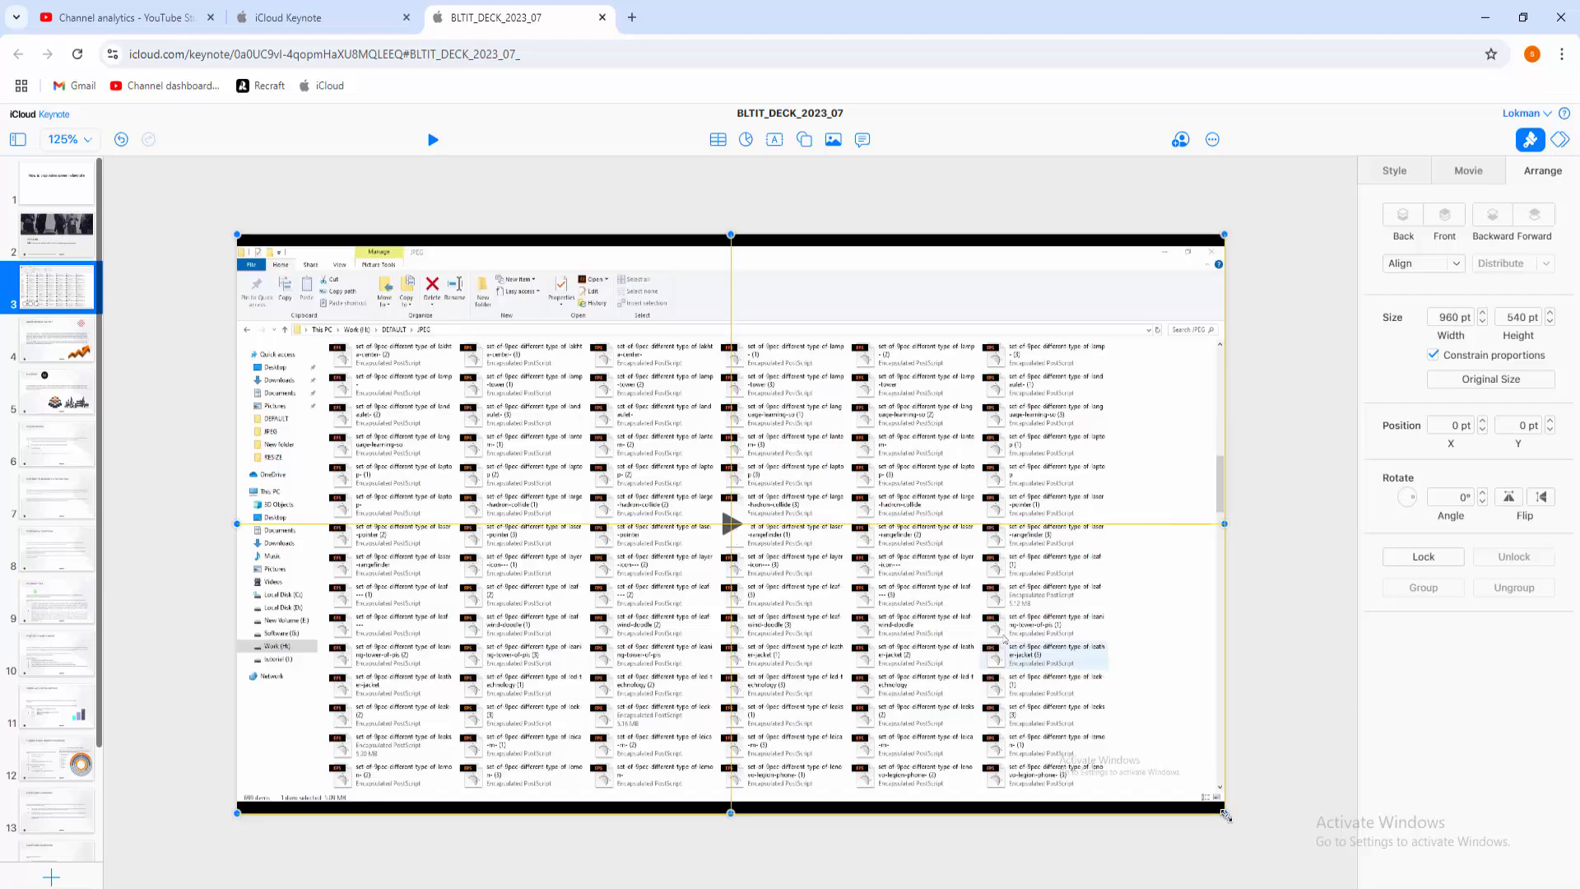
# Shrink the video to about 523 by 294 points, move it near slide centre and tilt it about 3.9 degrees
pyautogui.moveTo(1226, 816); pyautogui.dragTo(1072, 745)
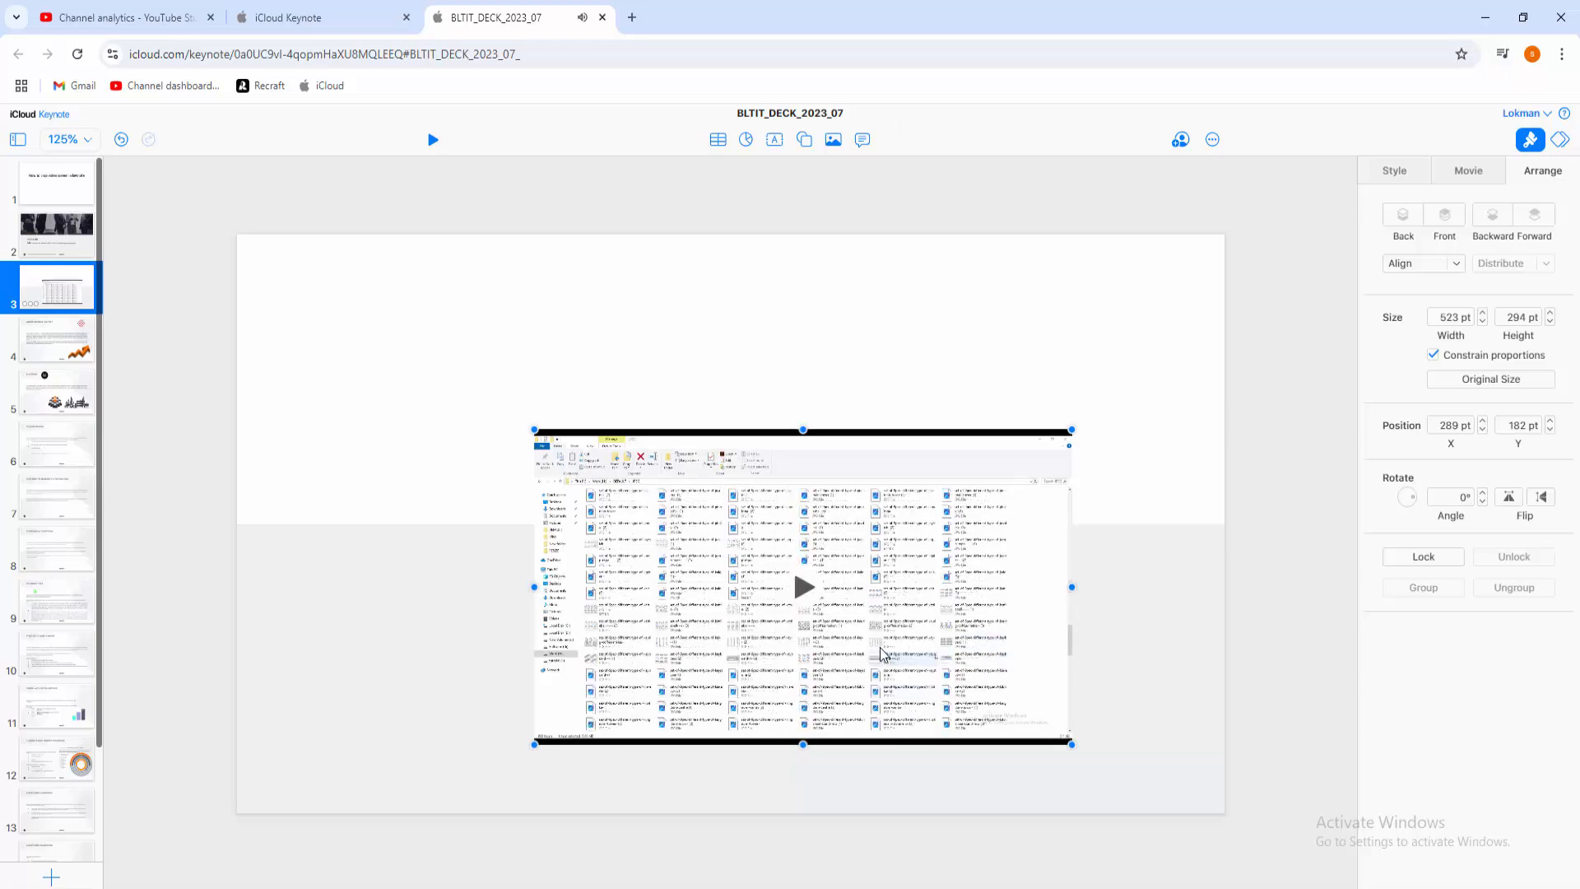
pyautogui.moveTo(801, 588); pyautogui.dragTo(682, 535)
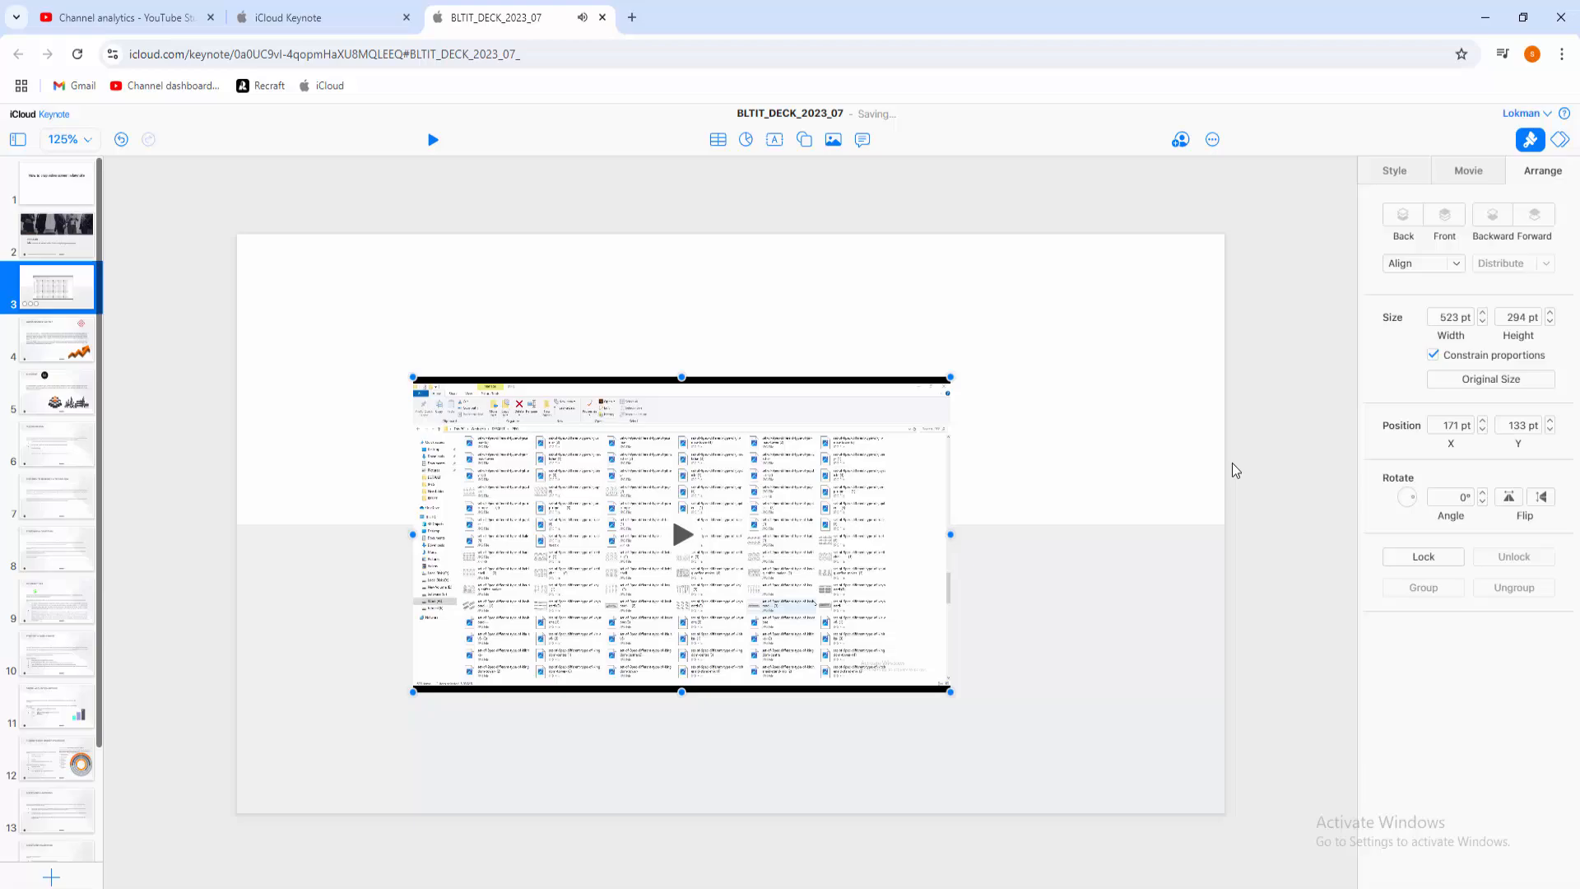
pyautogui.moveTo(1408, 496); pyautogui.dragTo(1418, 497)
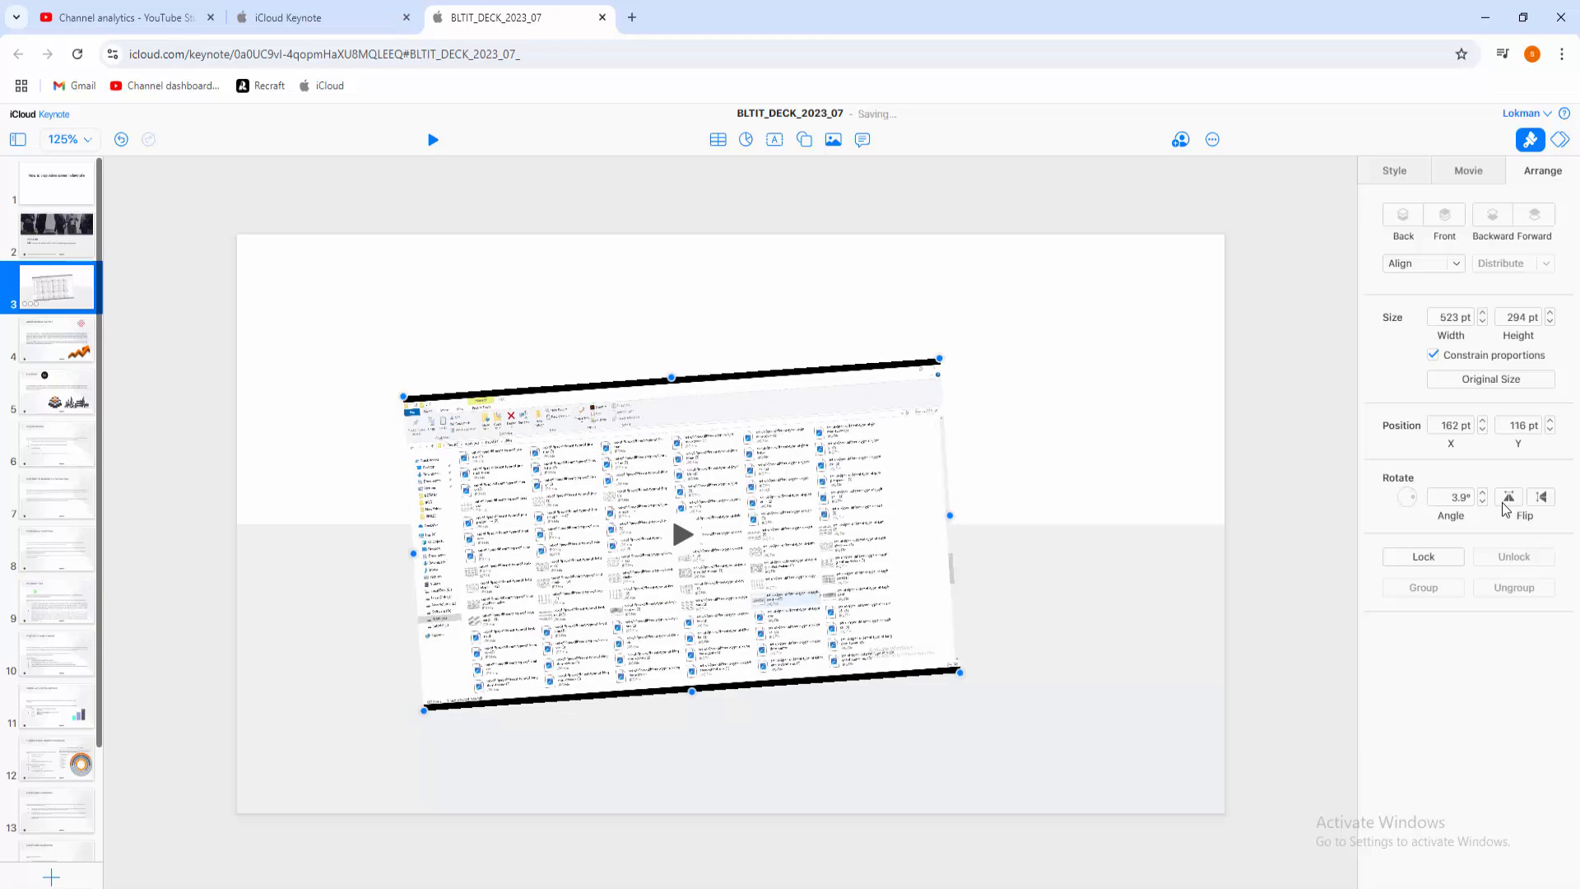
# Flip the tilted video upside down so its angle reads about 183.9 degrees
pyautogui.click(1540, 495)
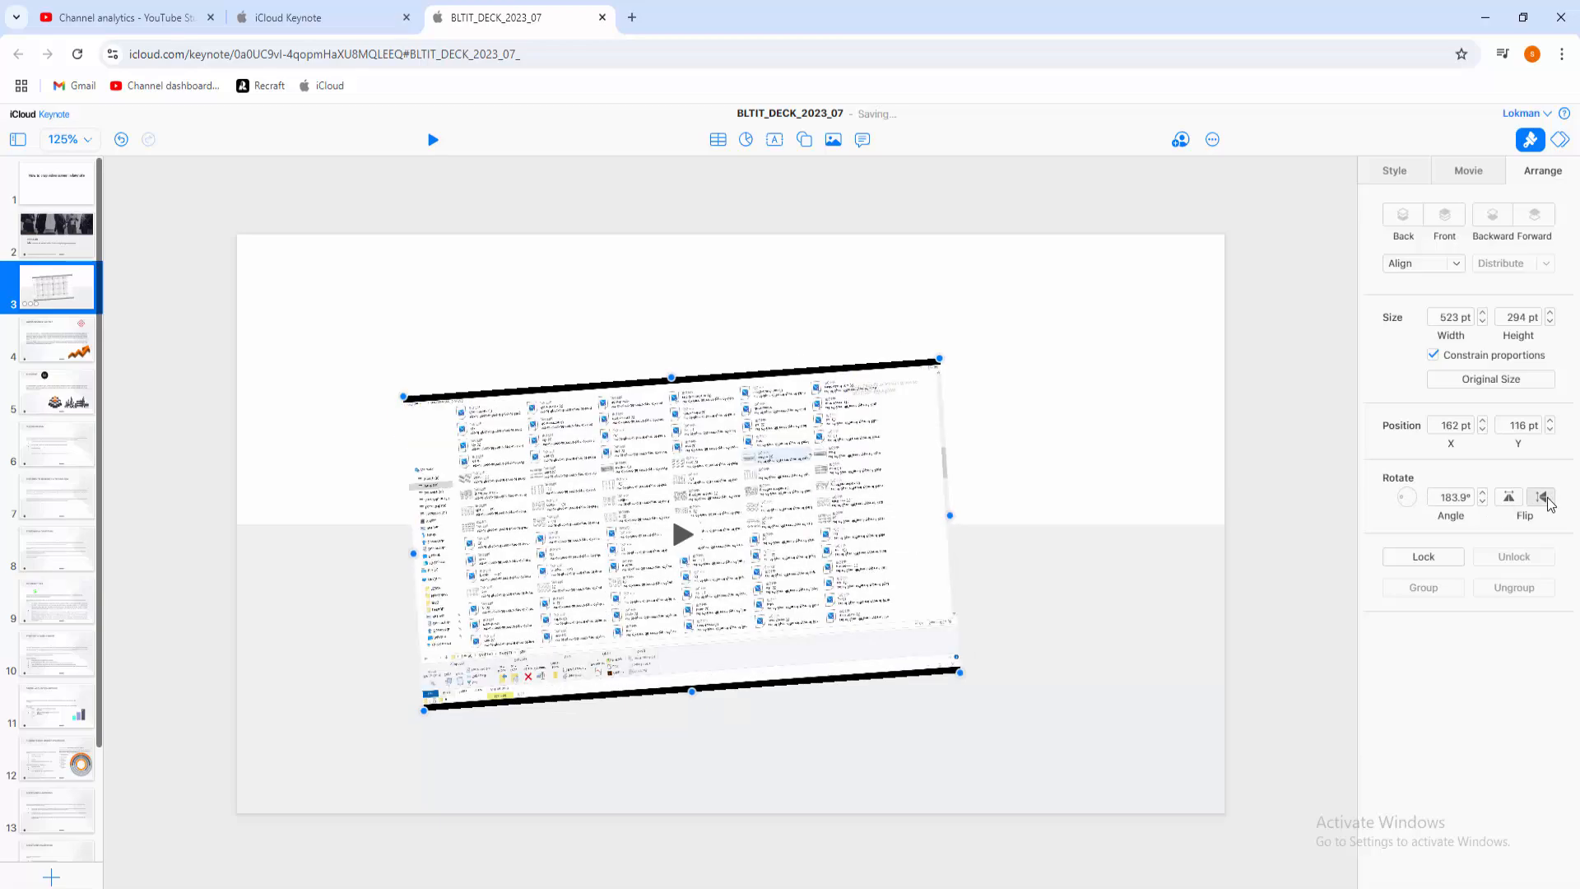